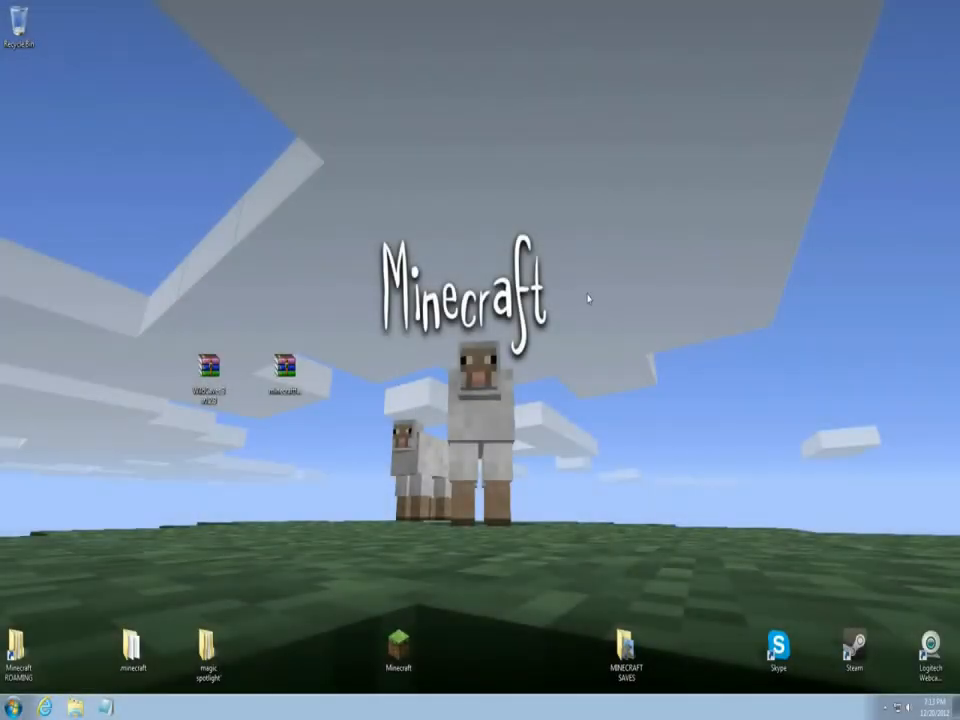
mouse_move(448, 506)
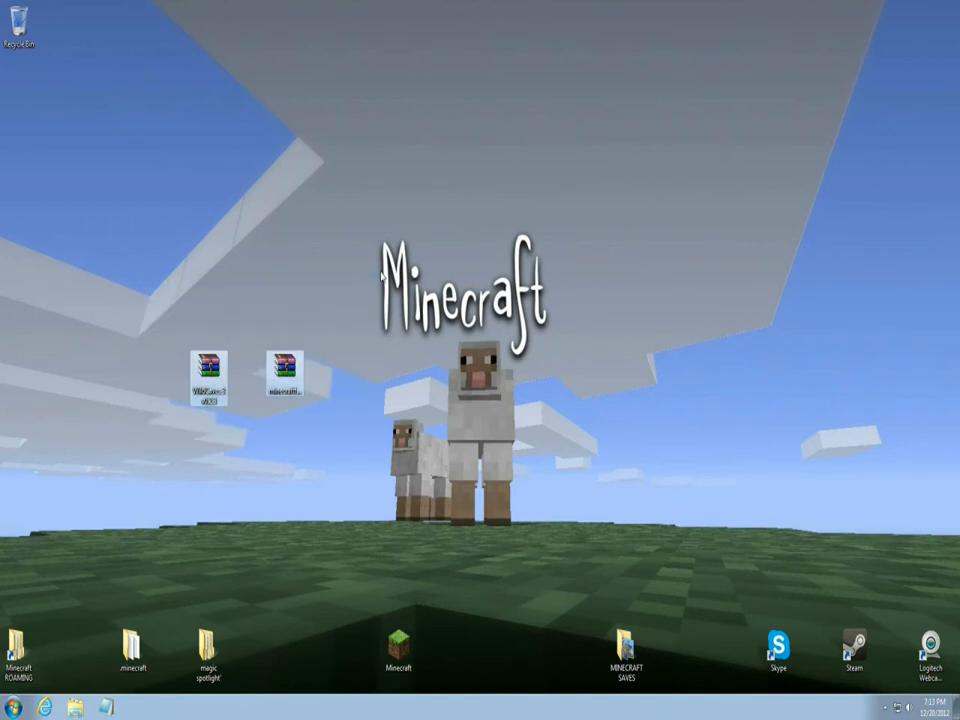
mouse_move(568, 560)
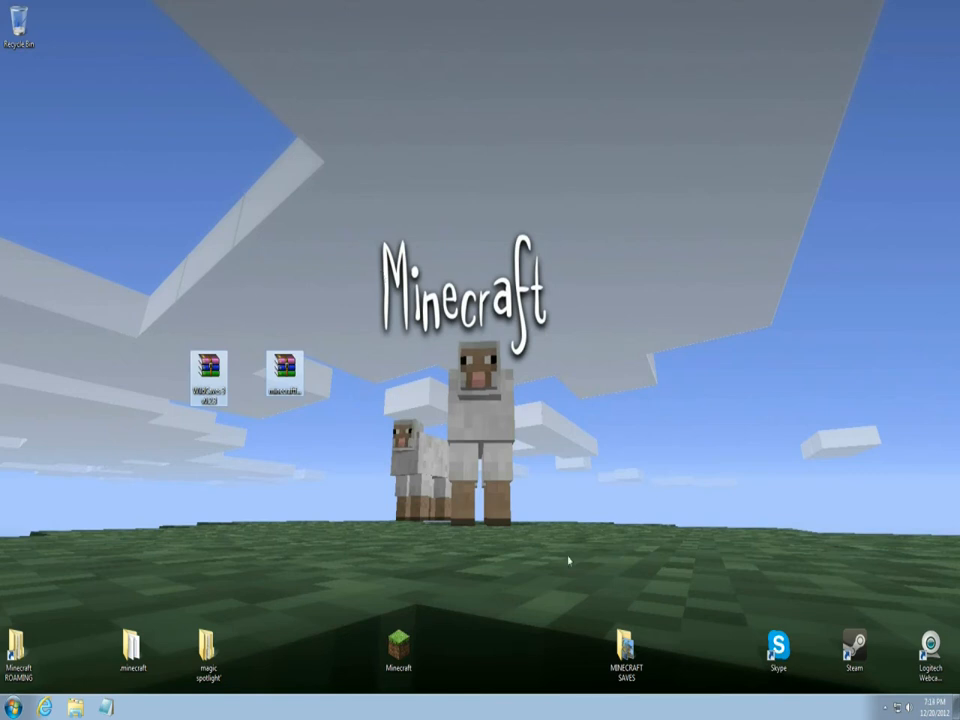
Navigate via %appdata% search to the .minecraft folder in Roaming and open it.
click(288, 376)
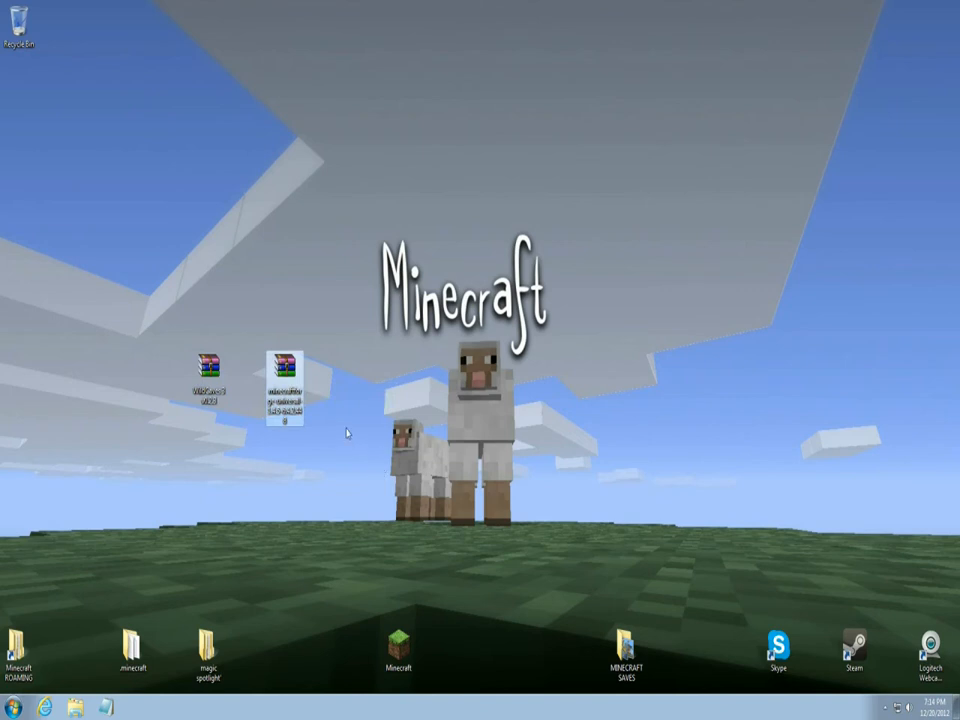
mouse_move(204, 312)
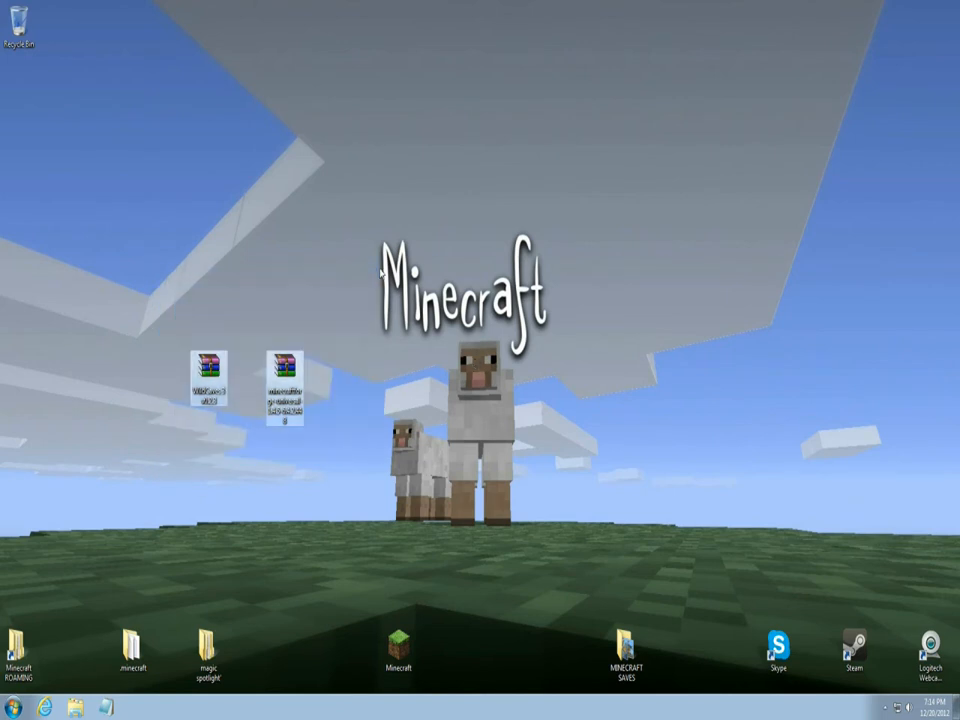
mouse_move(480, 384)
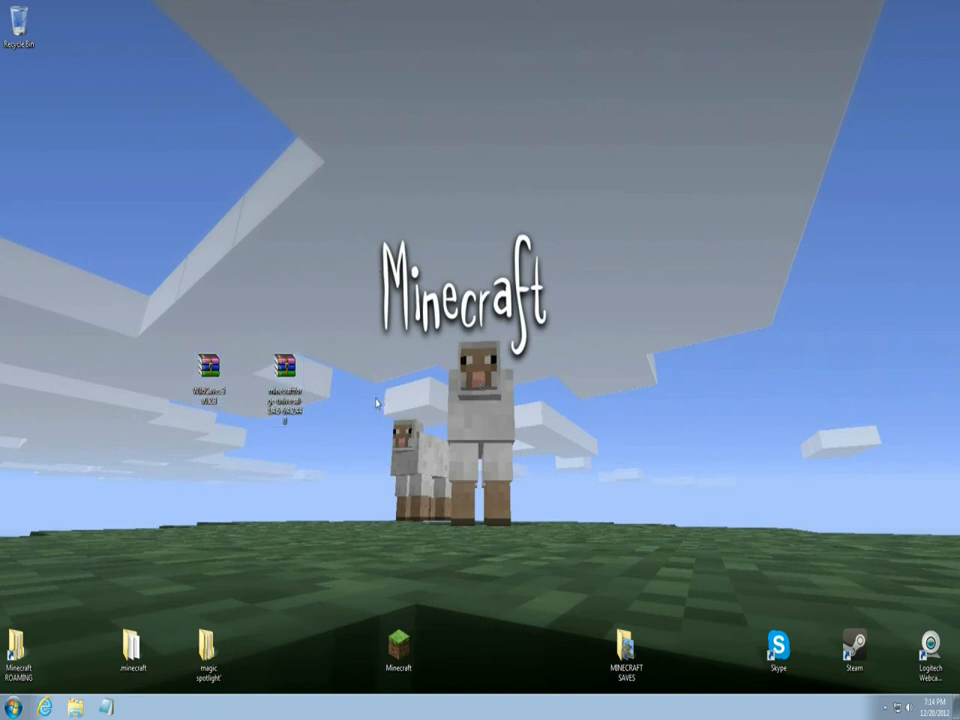
mouse_move(670, 396)
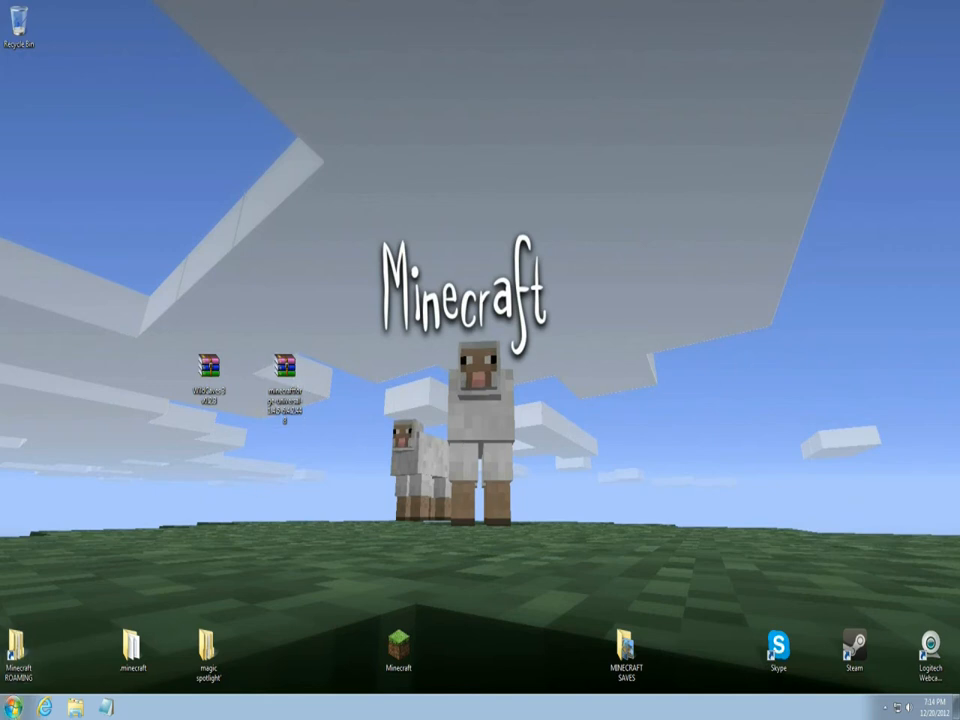
click(10, 708)
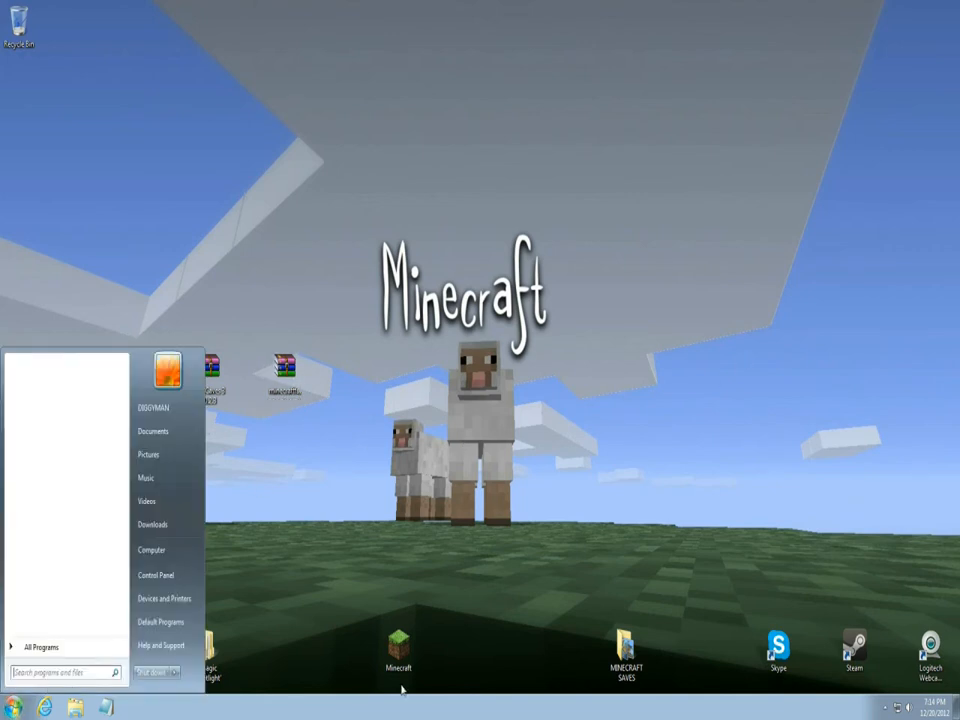
text(%app)
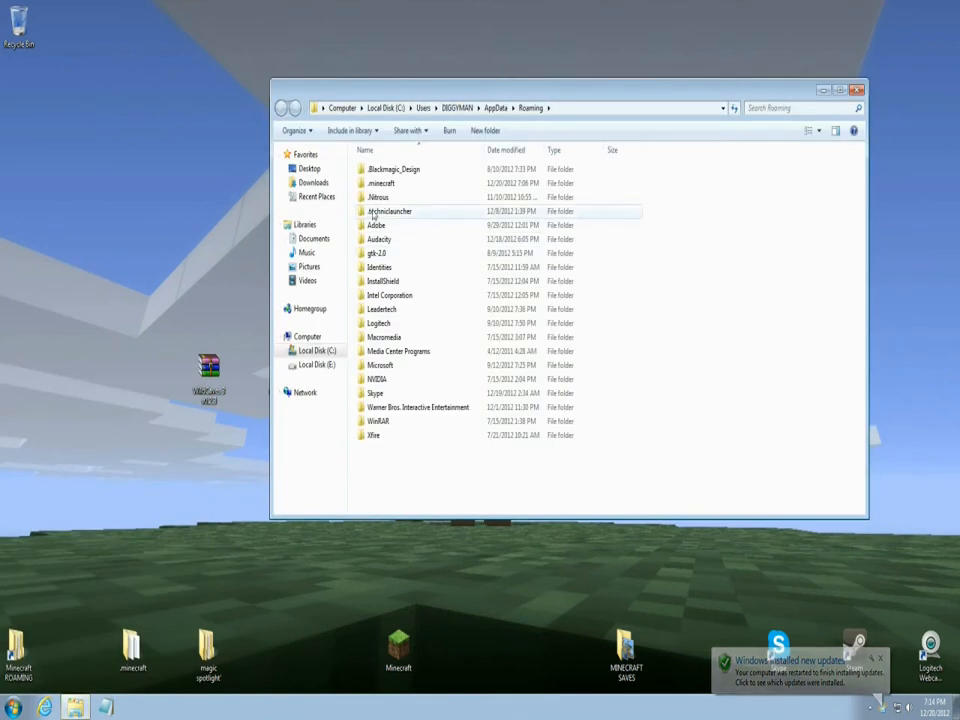
click(380, 184)
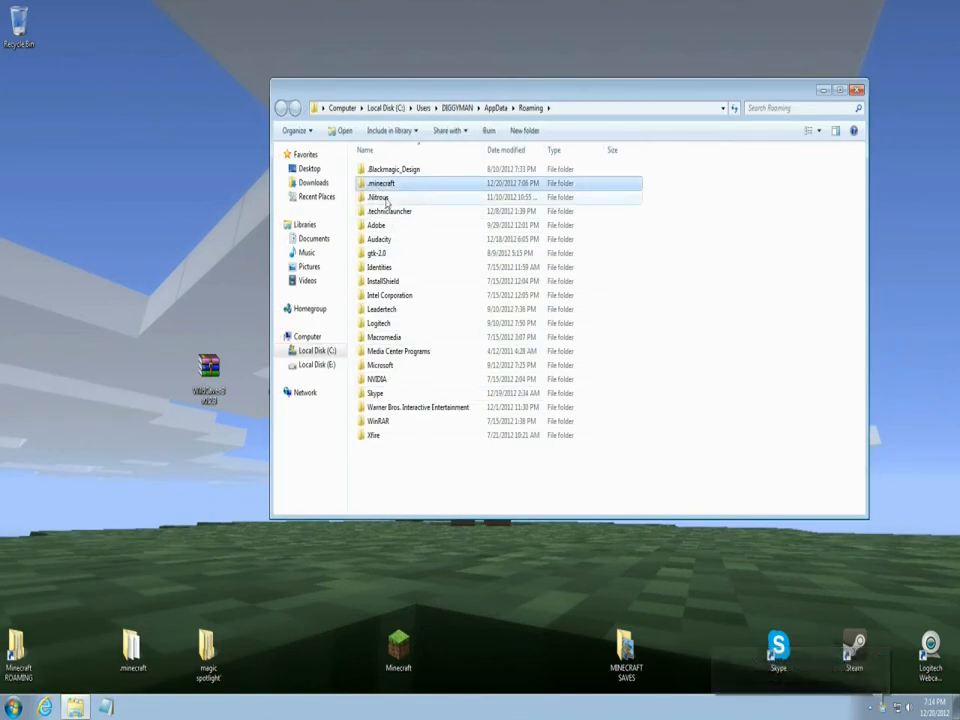
double_click(380, 184)
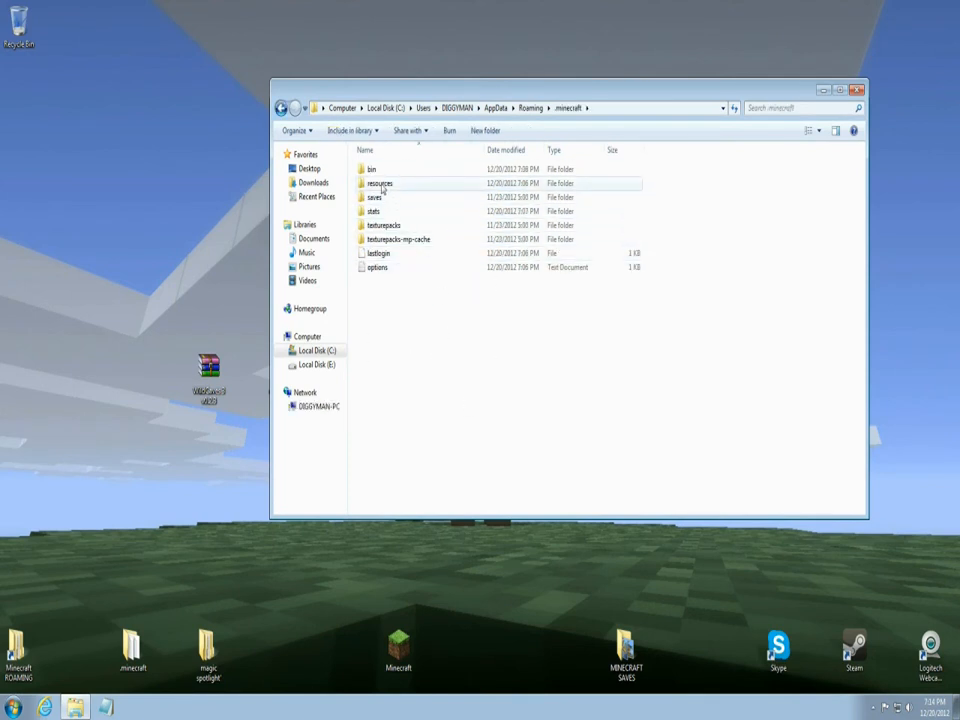
Open the bin folder and select minecraft.jar.
double_click(372, 168)
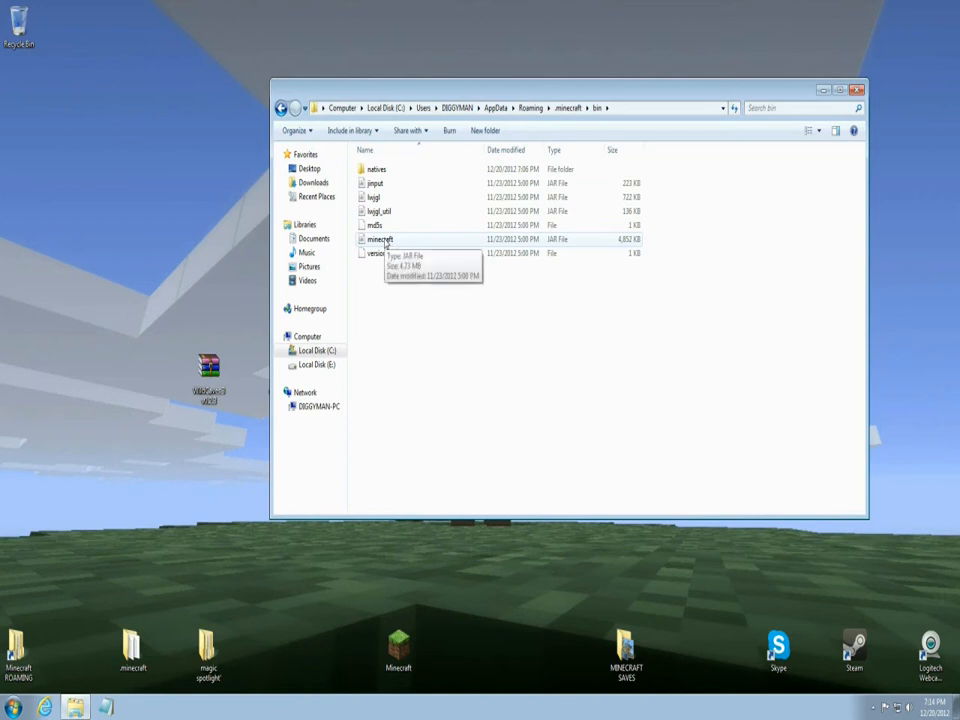
click(380, 240)
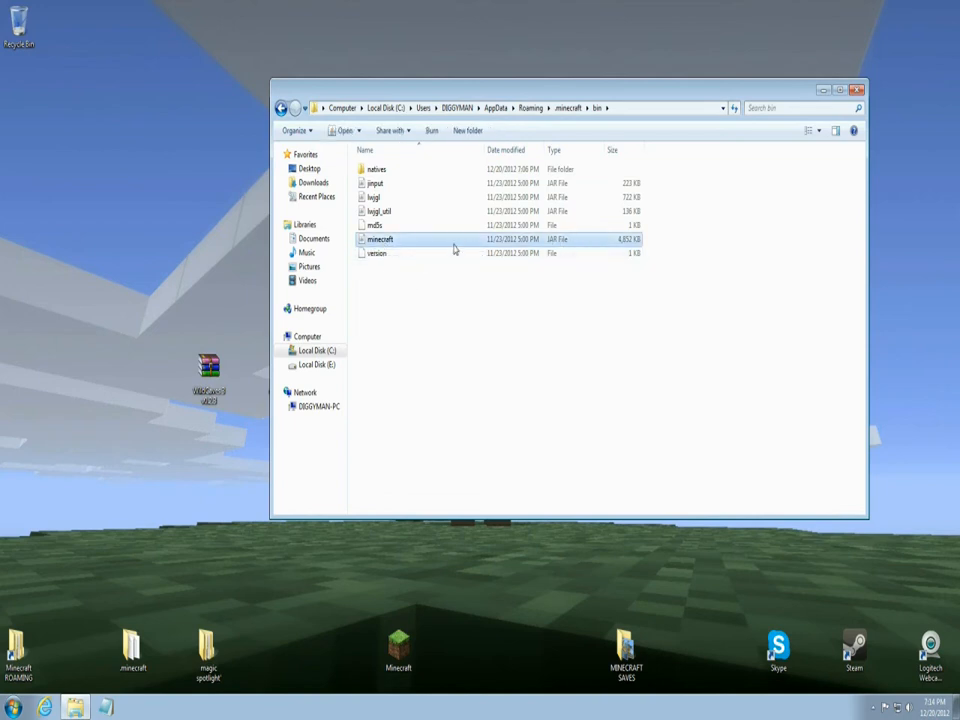
Open minecraft.jar in WinRAR and dismiss the license reminder.
right_click(380, 240)
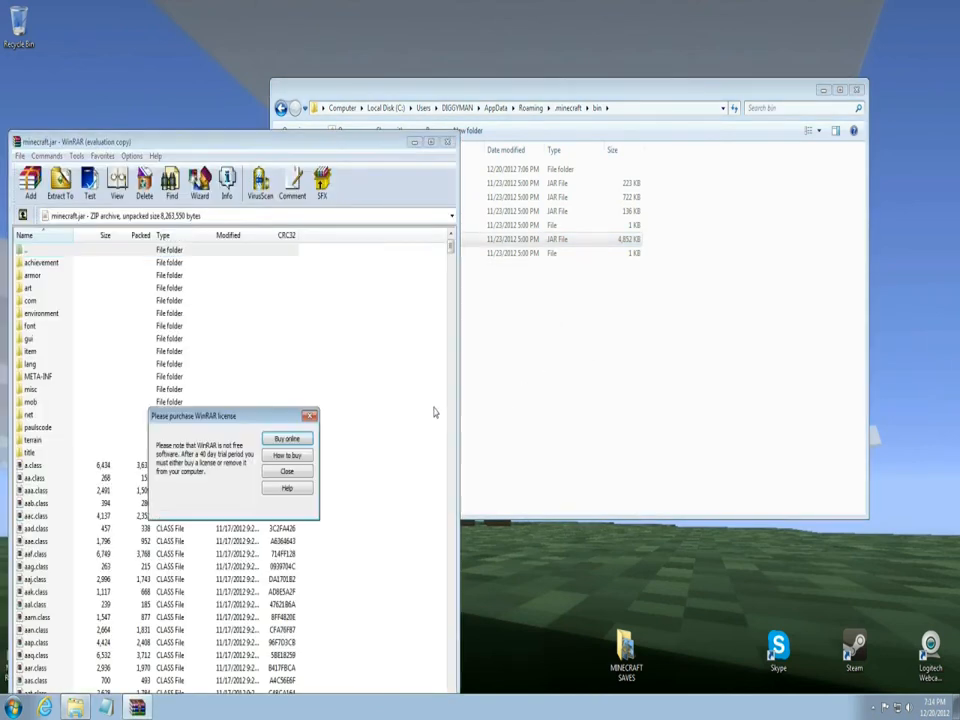
click(288, 470)
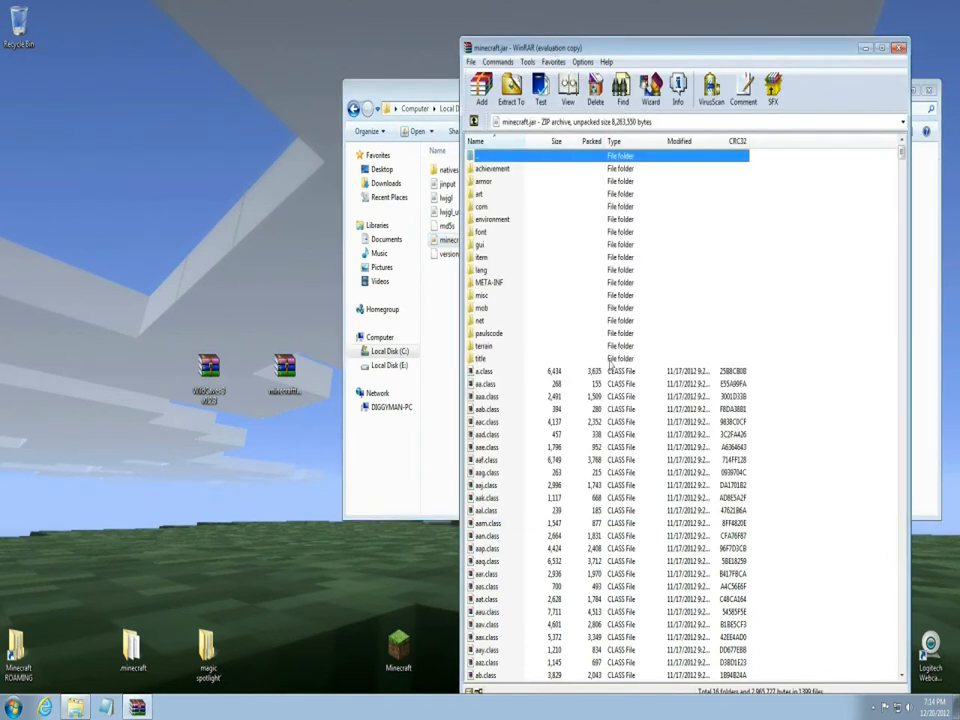
mouse_move(490, 284)
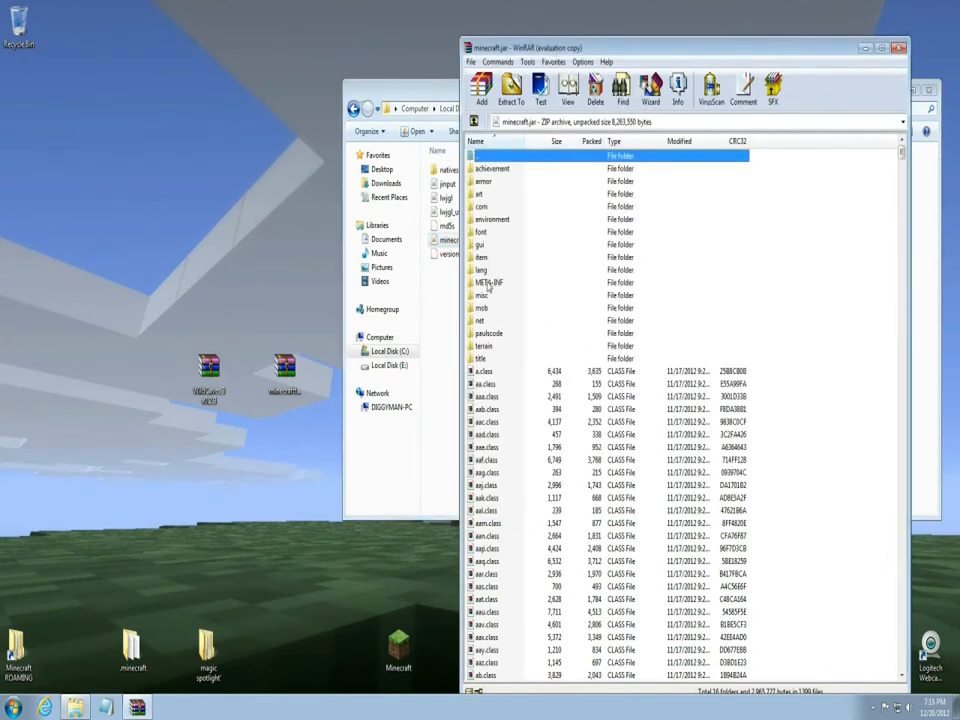
mouse_move(488, 288)
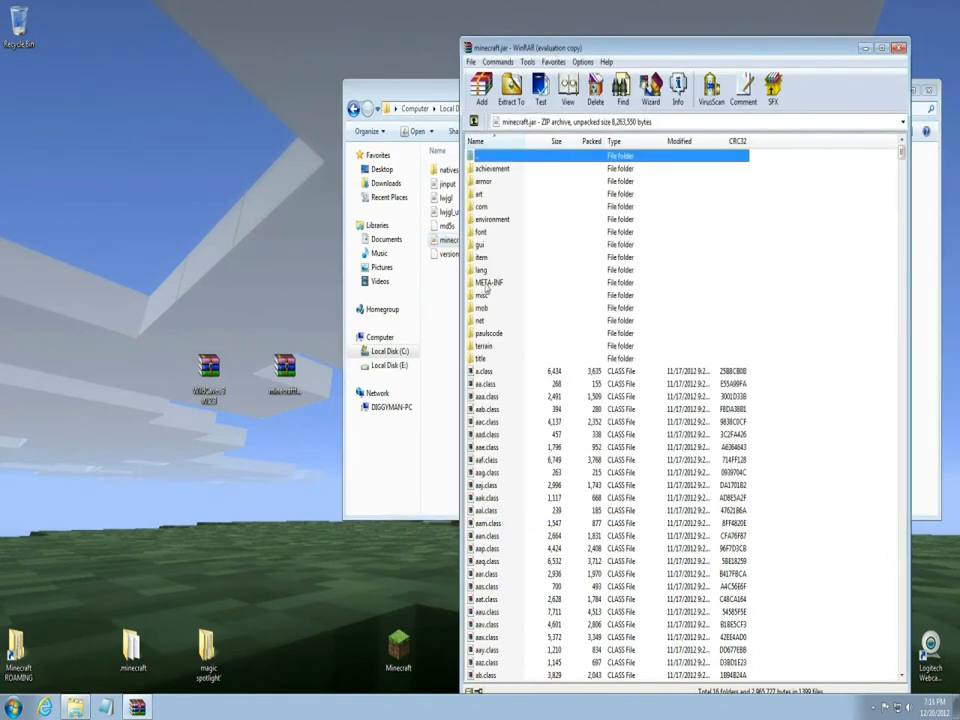
Delete the META-INF folder from the minecraft.jar archive.
click(488, 282)
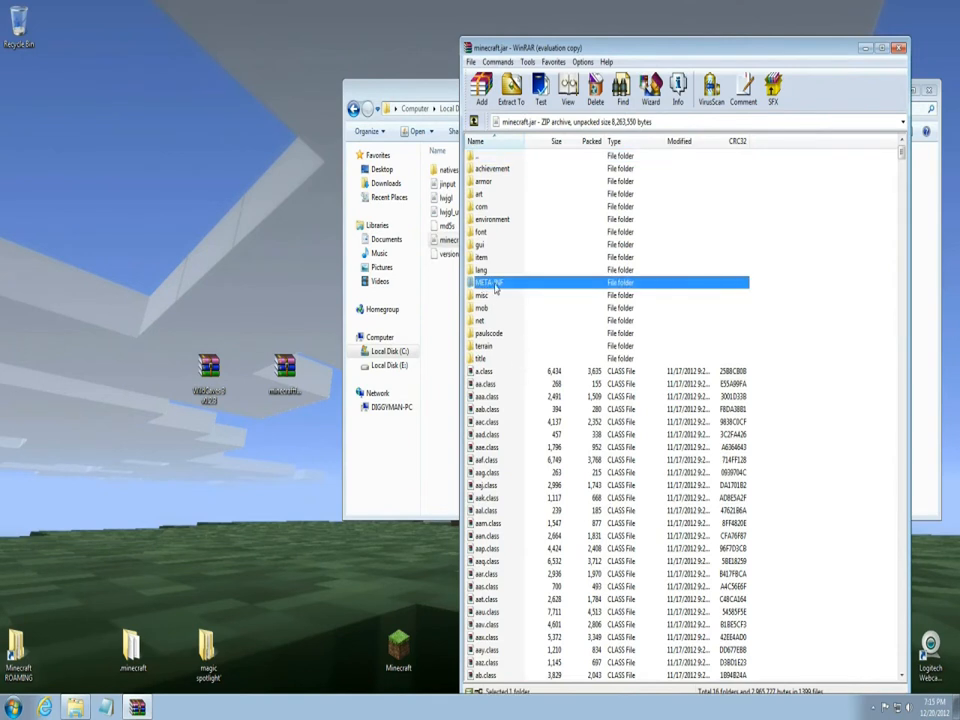
right_click(488, 282)
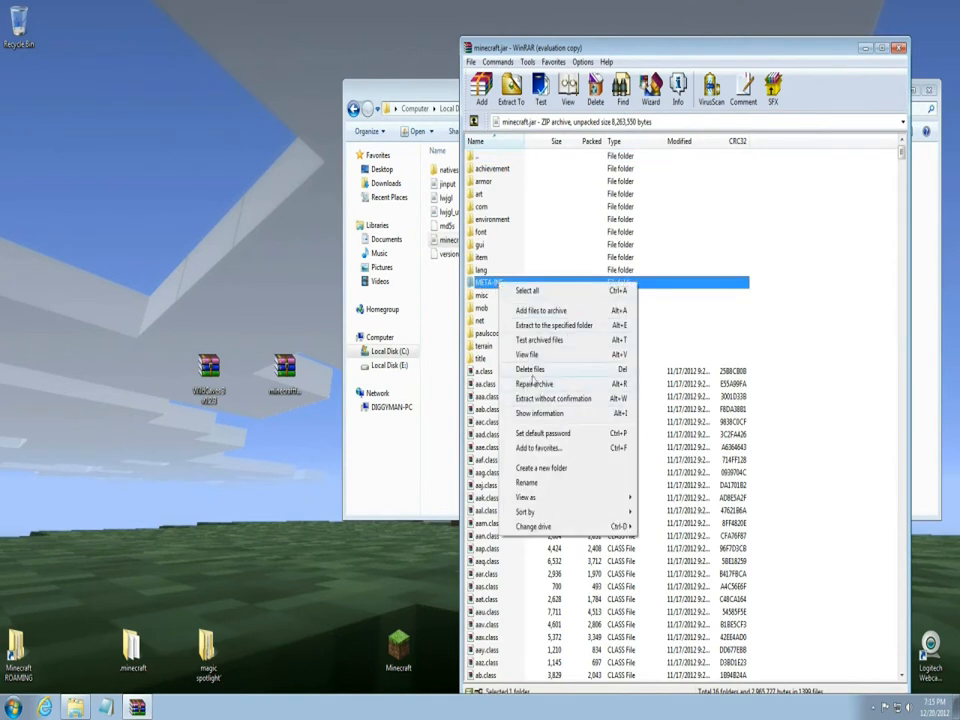
click(530, 368)
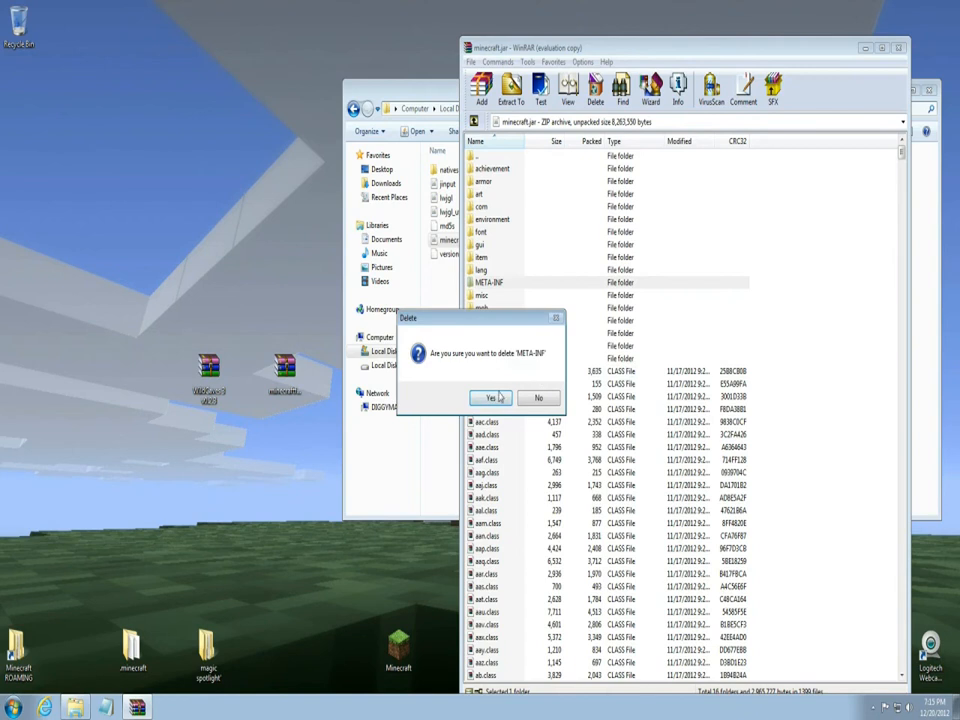
click(490, 396)
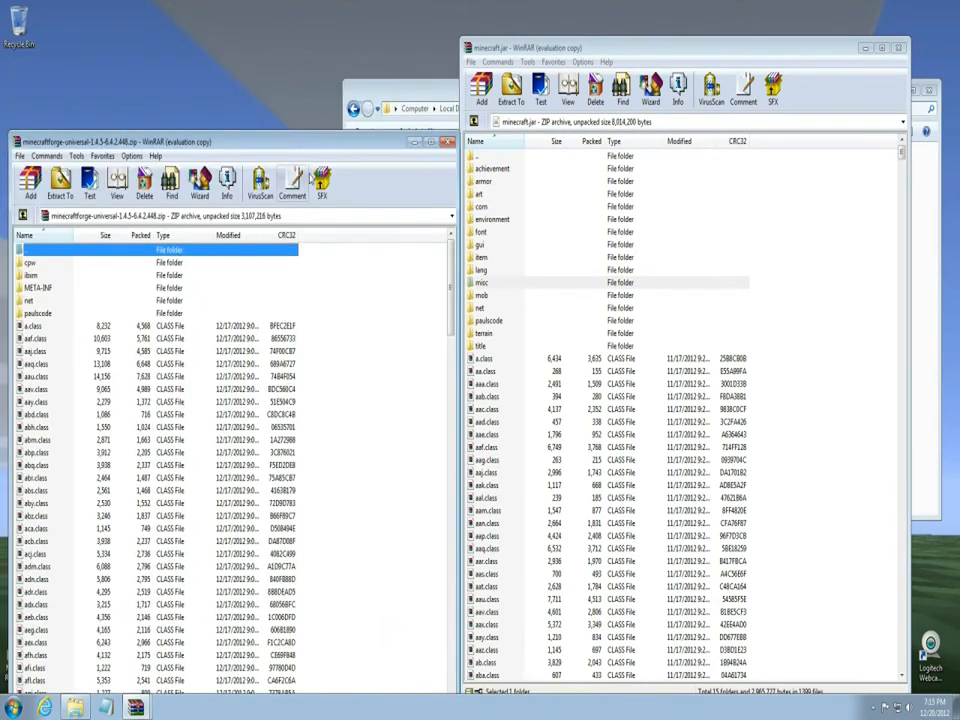
Select all Forge universal files and add them into minecraft.jar, confirming the archive parameters.
right_click(40, 390)
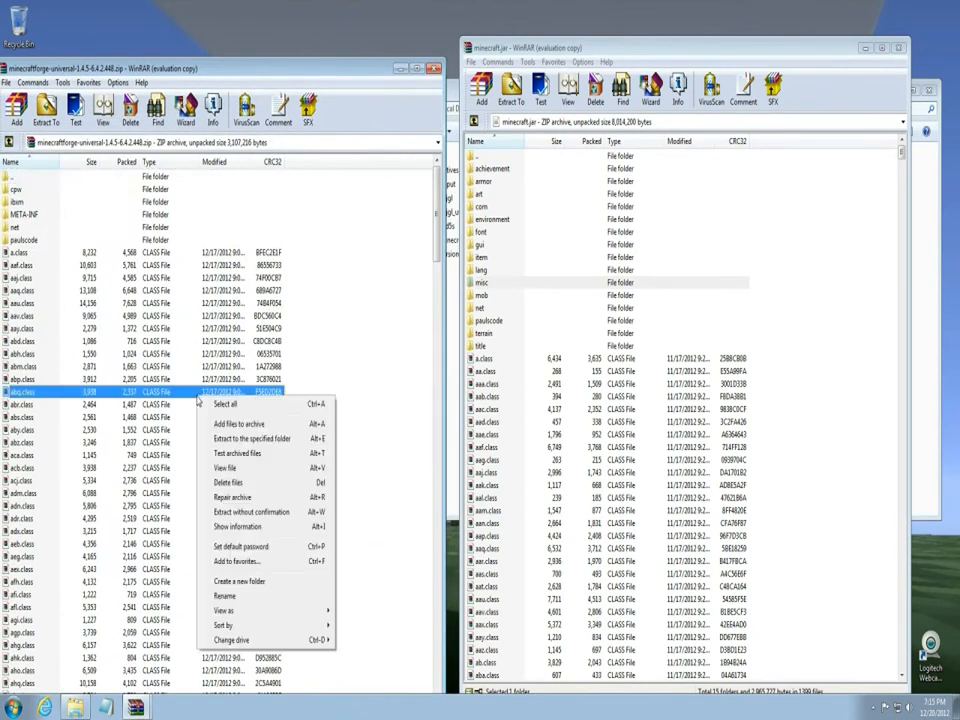
click(224, 404)
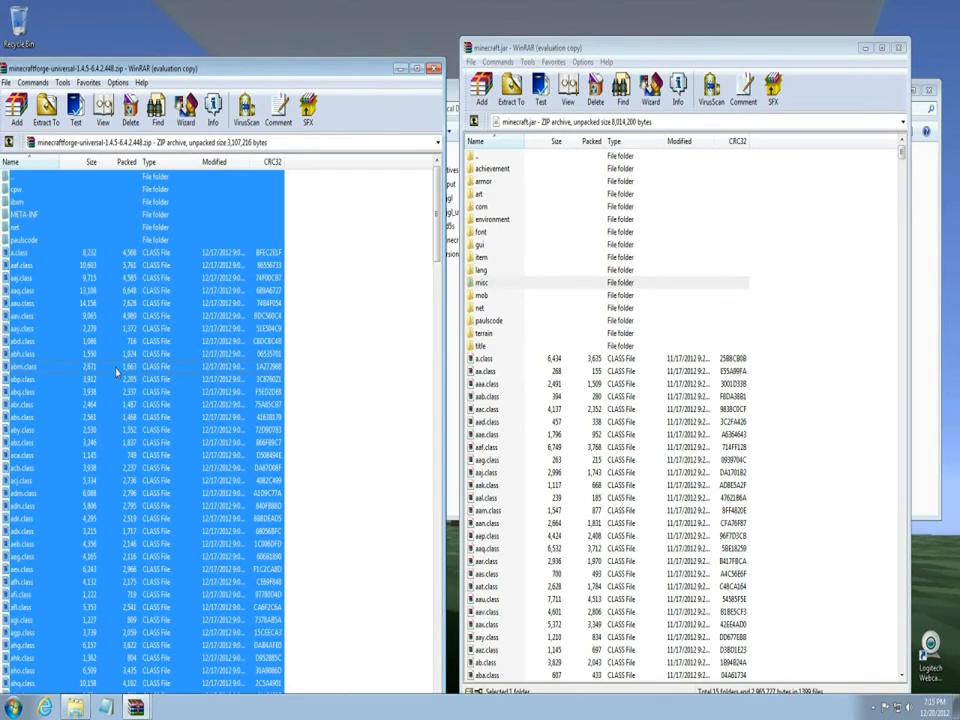
mouse_move(820, 444)
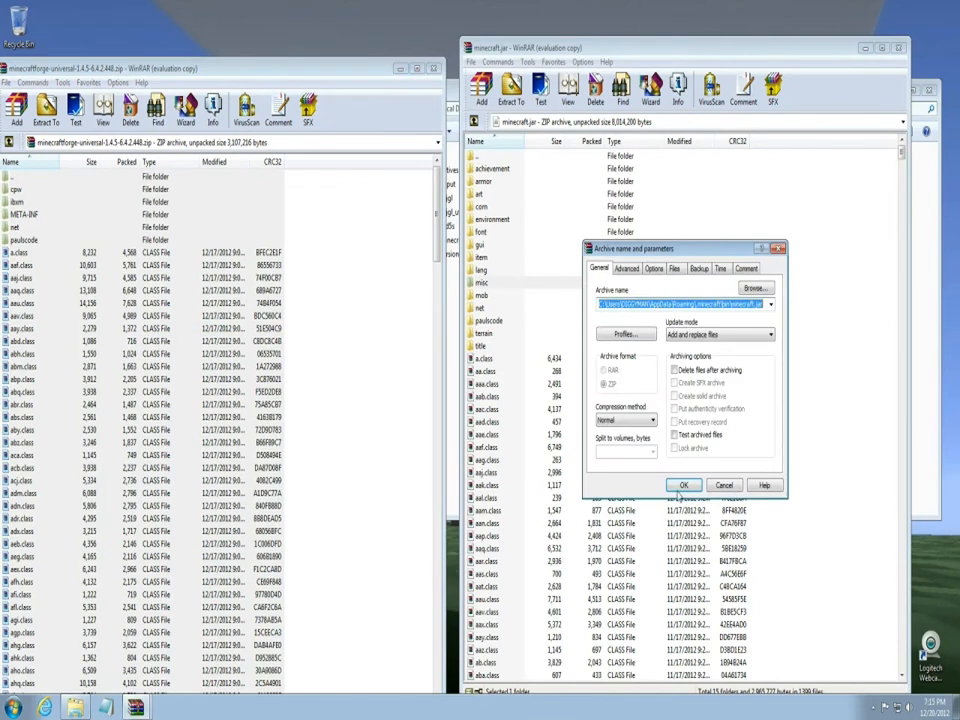
click(684, 486)
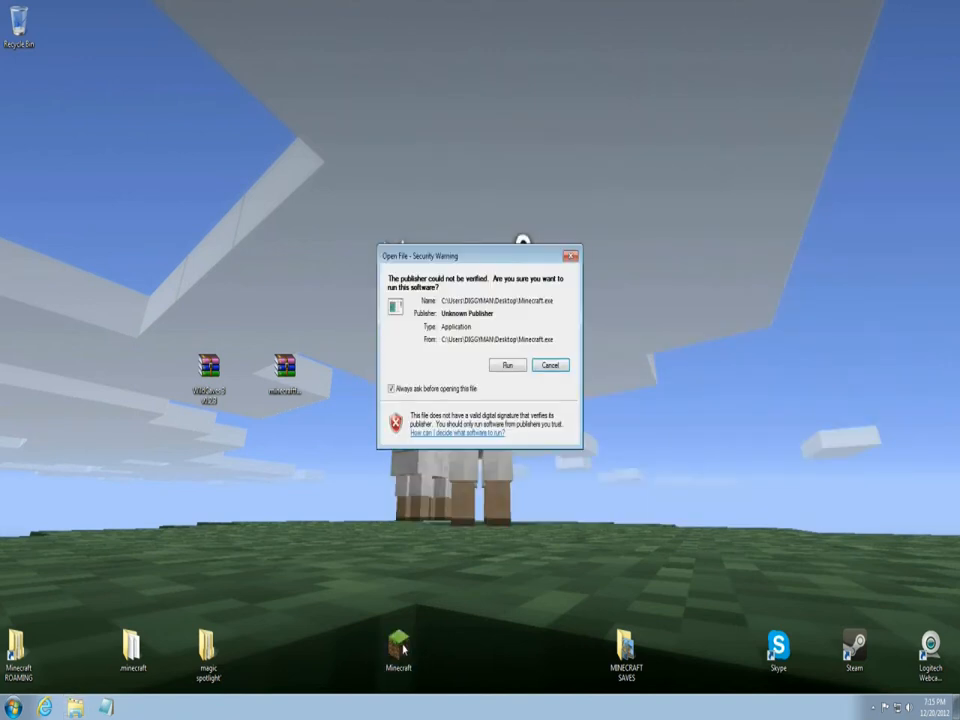
Allow Minecraft.exe to run and log in to start the game.
click(506, 364)
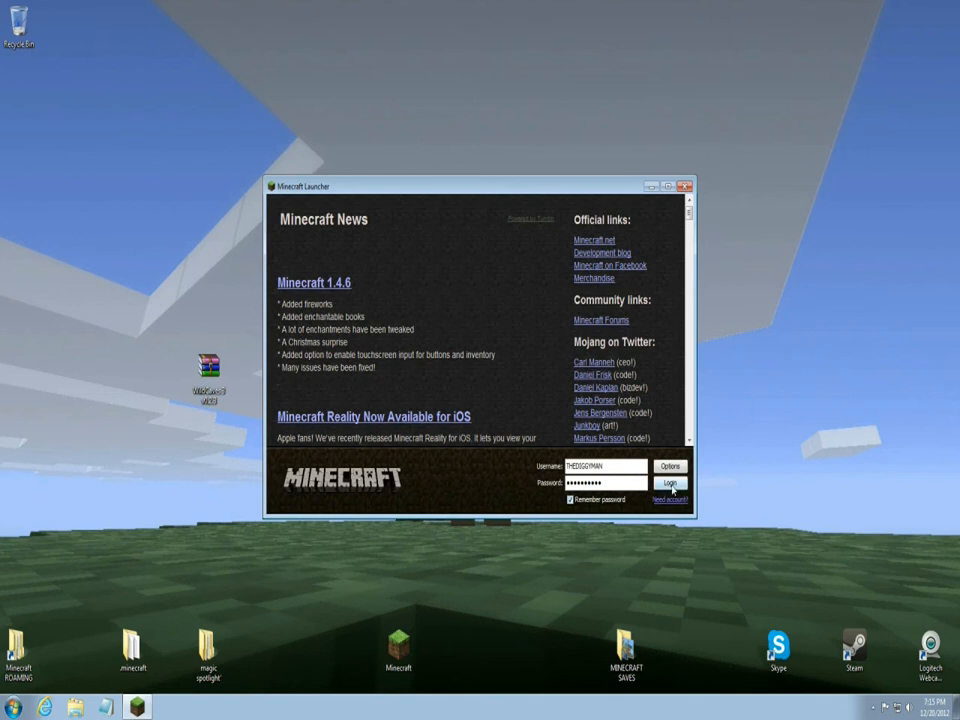
click(670, 482)
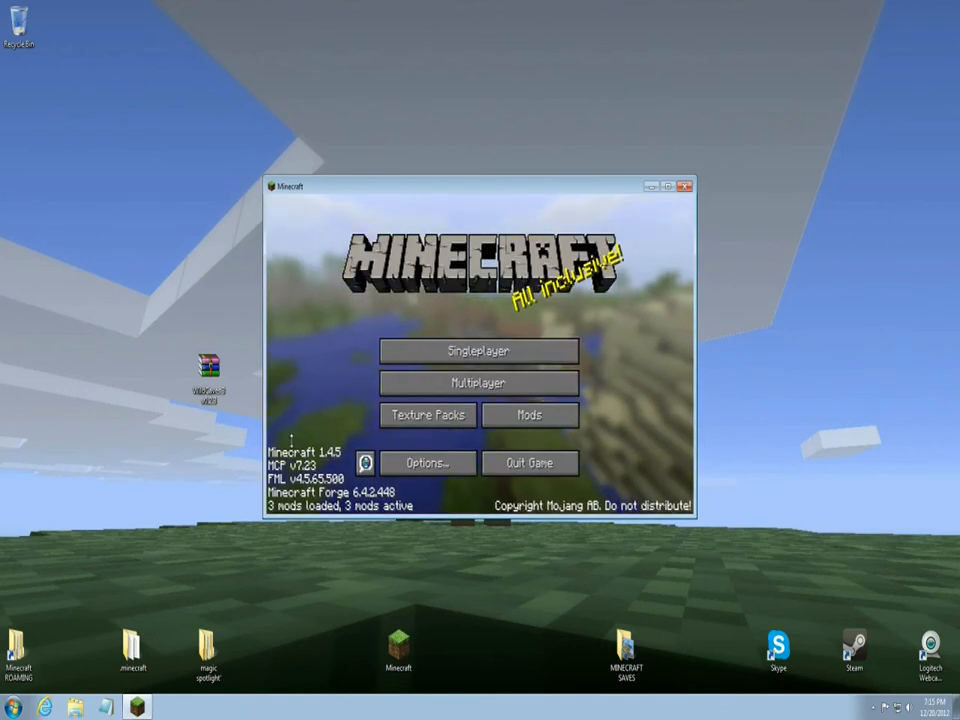
Review the loaded mods list to confirm Forge, then close it.
click(528, 414)
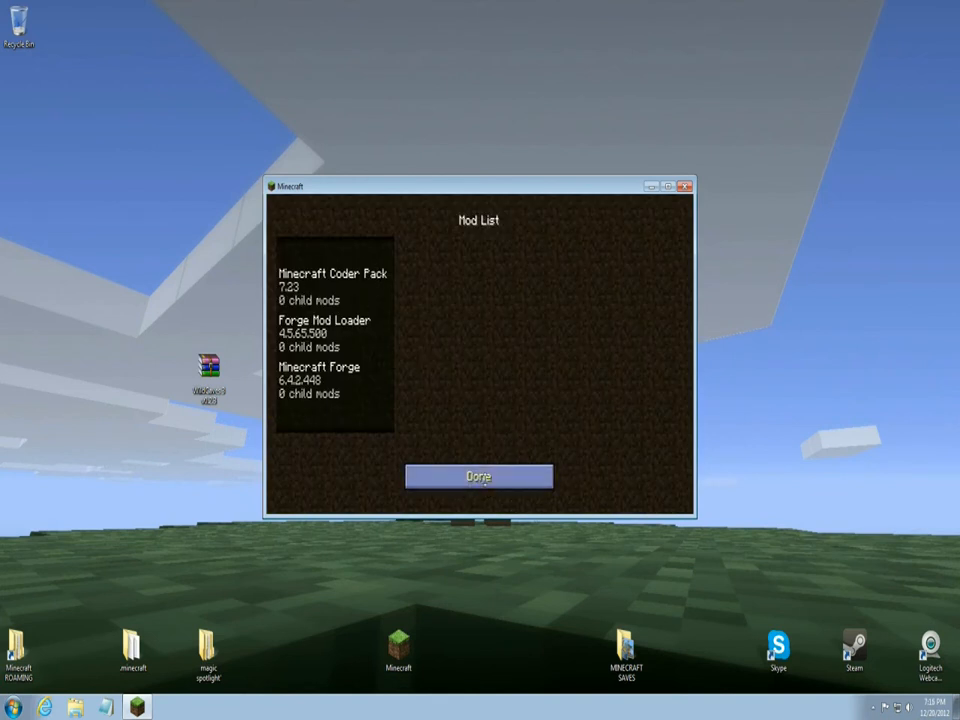
click(478, 476)
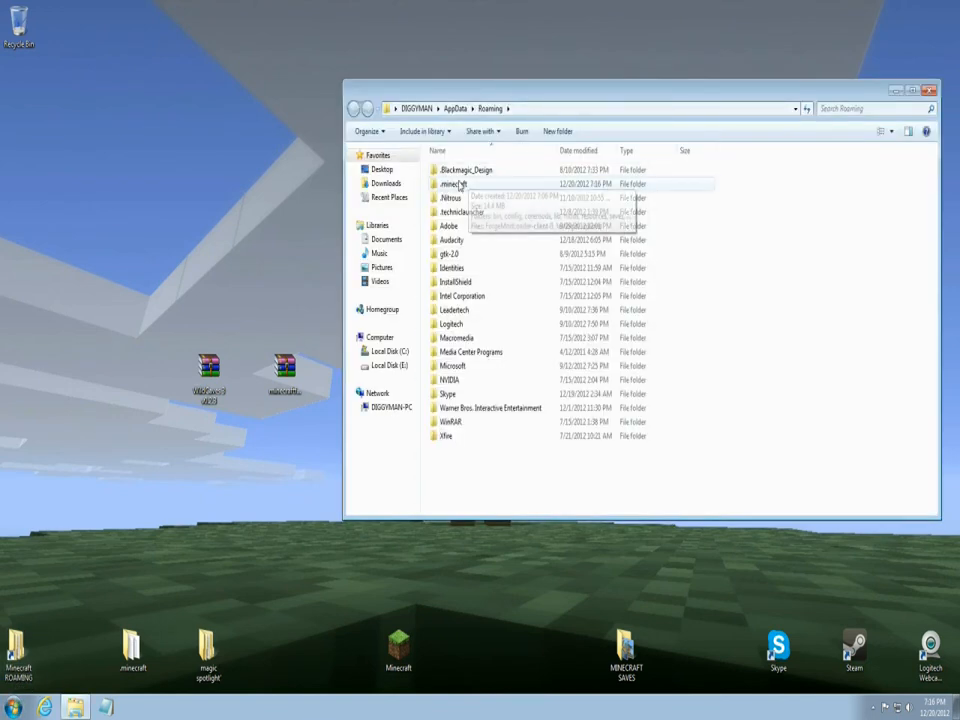
Open the mods folder inside .minecraft and select the Wild Caves archive to move in.
double_click(456, 184)
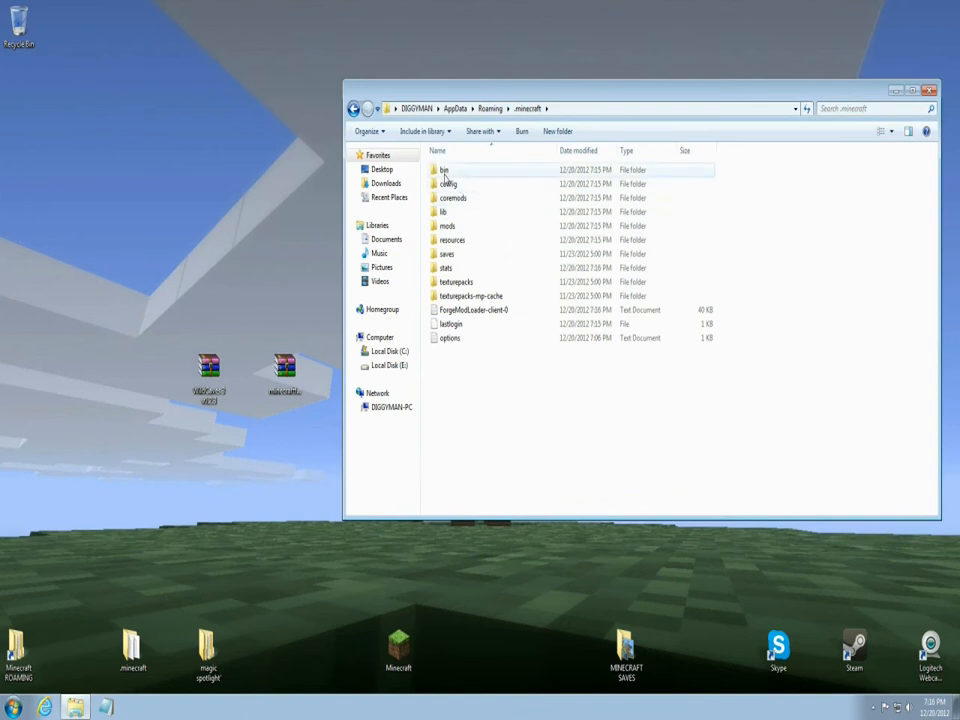
mouse_move(448, 224)
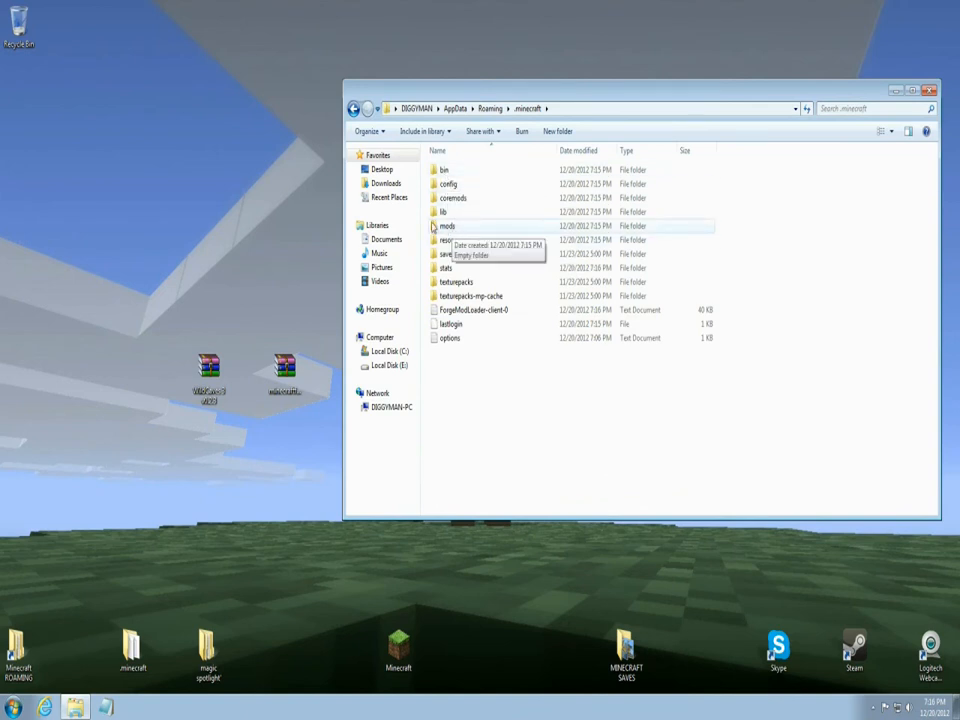
click(448, 224)
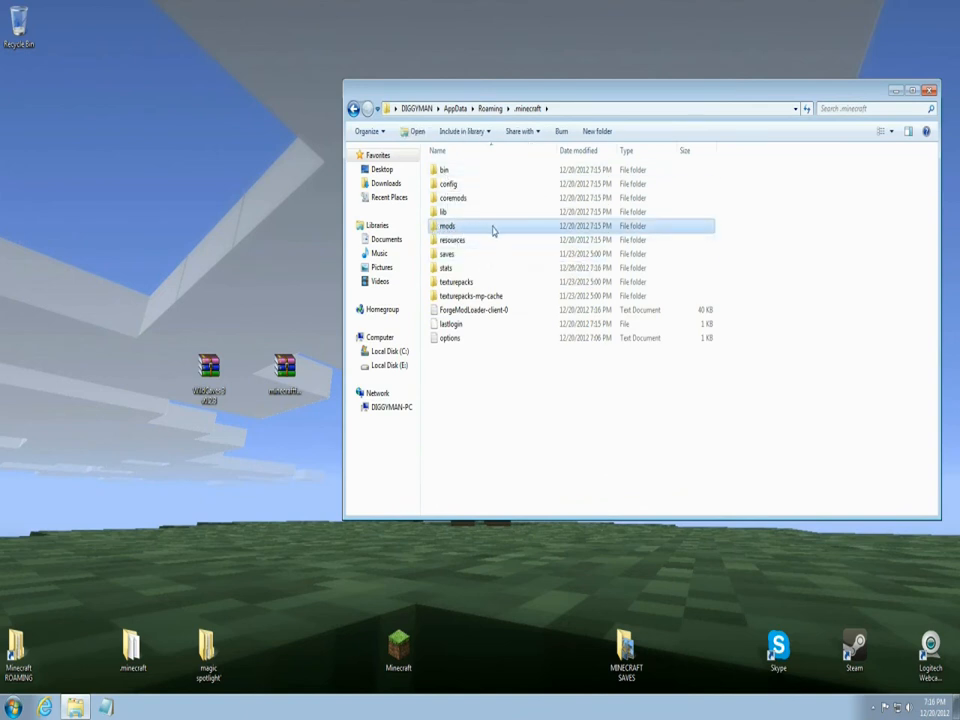
double_click(448, 224)
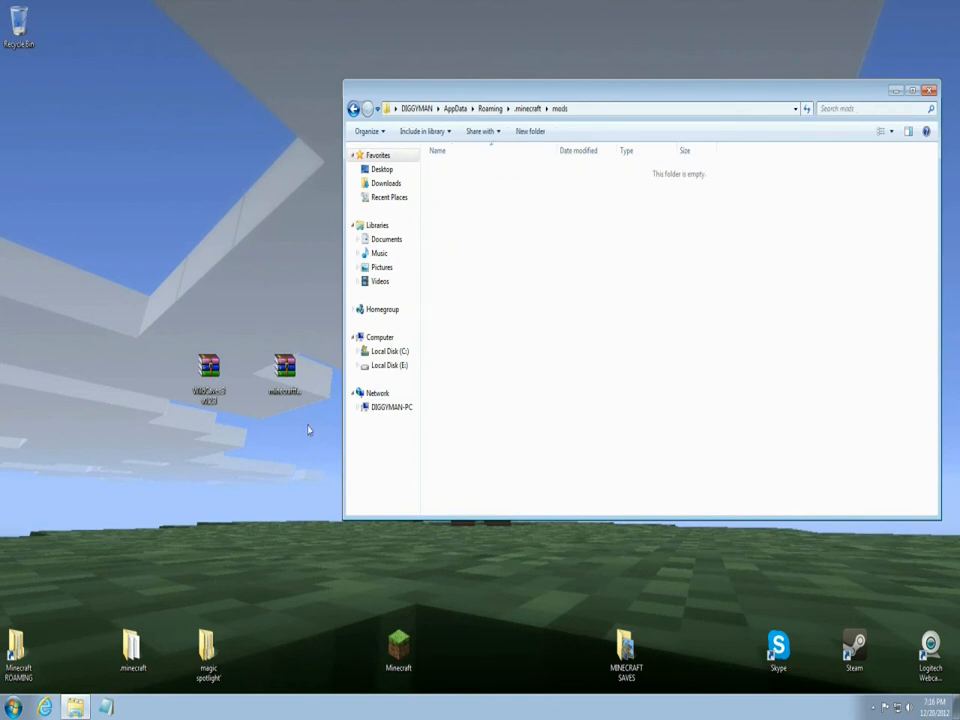
click(208, 378)
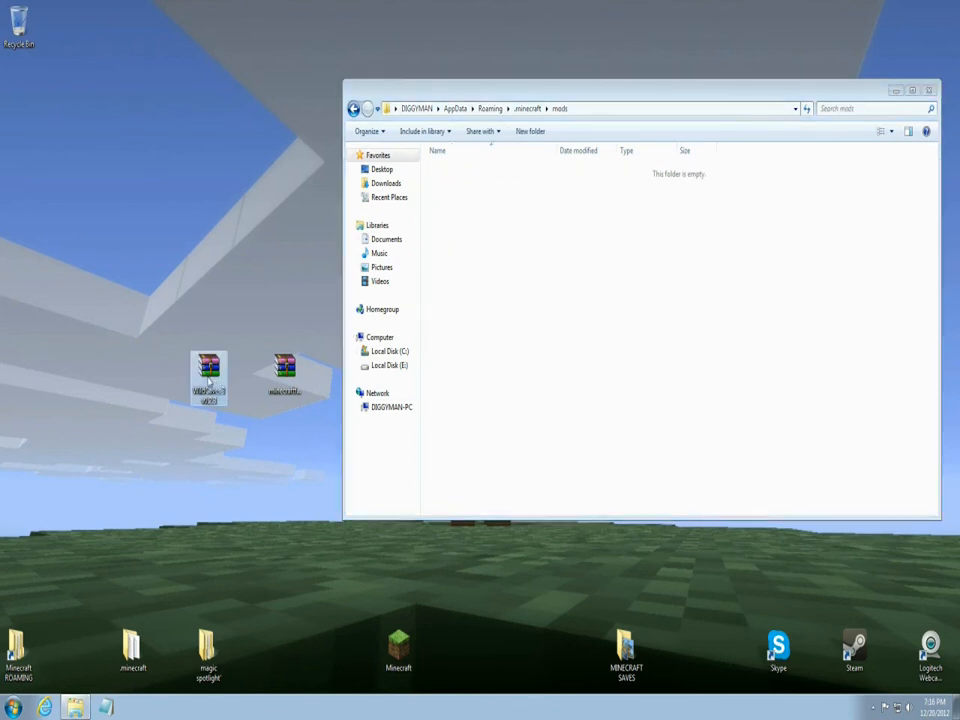
mouse_move(208, 378)
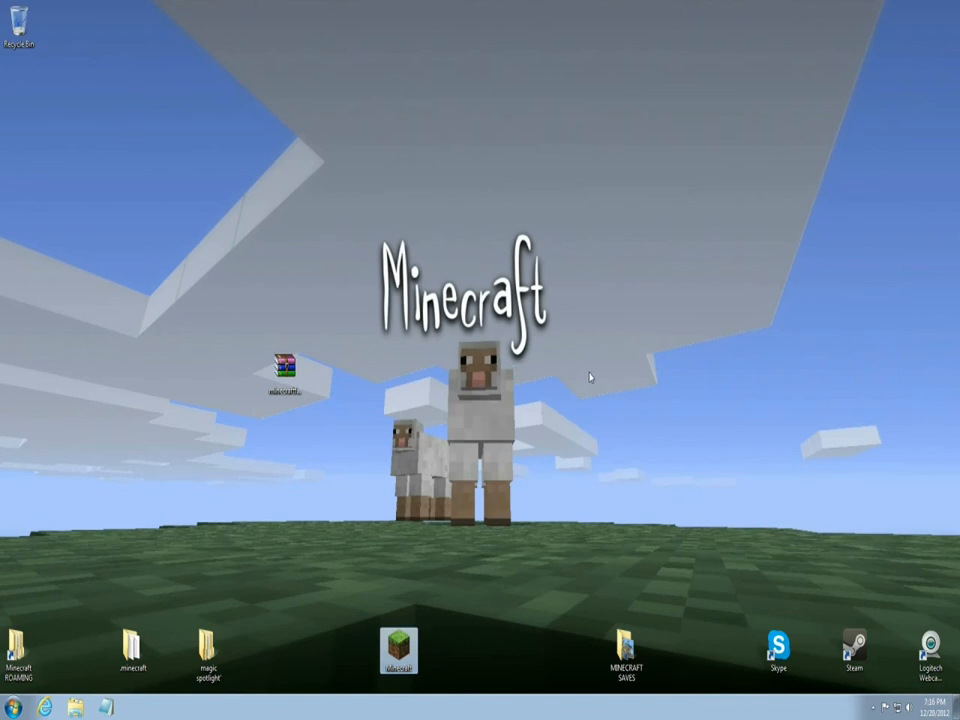
Relaunch Minecraft, confirm Wild Caves 3 in the mod list, and start creating a new world.
double_click(398, 648)
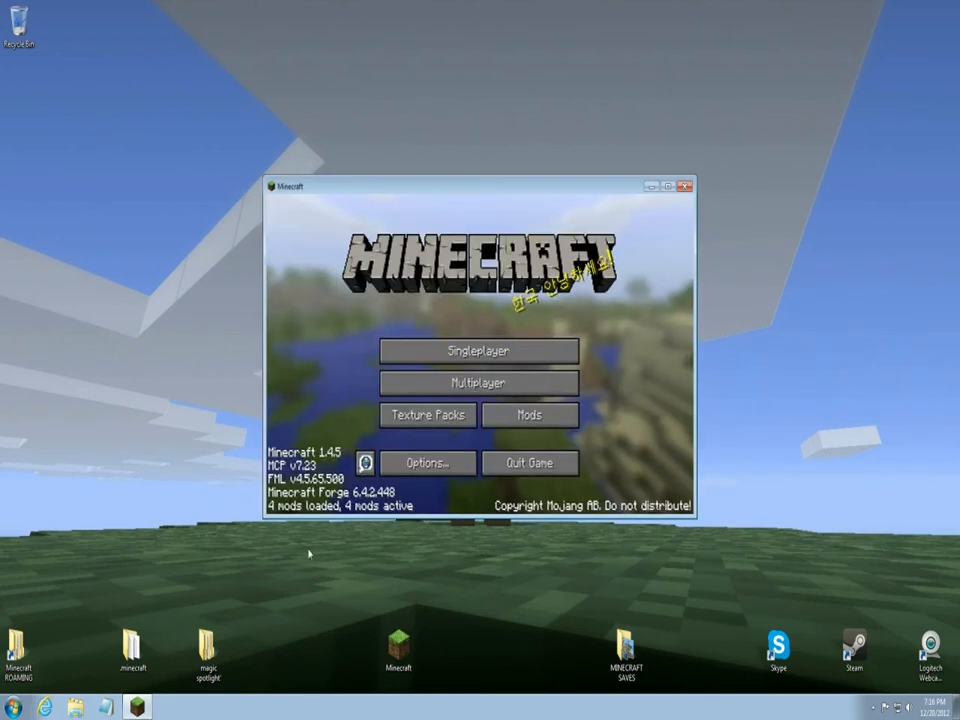
click(530, 414)
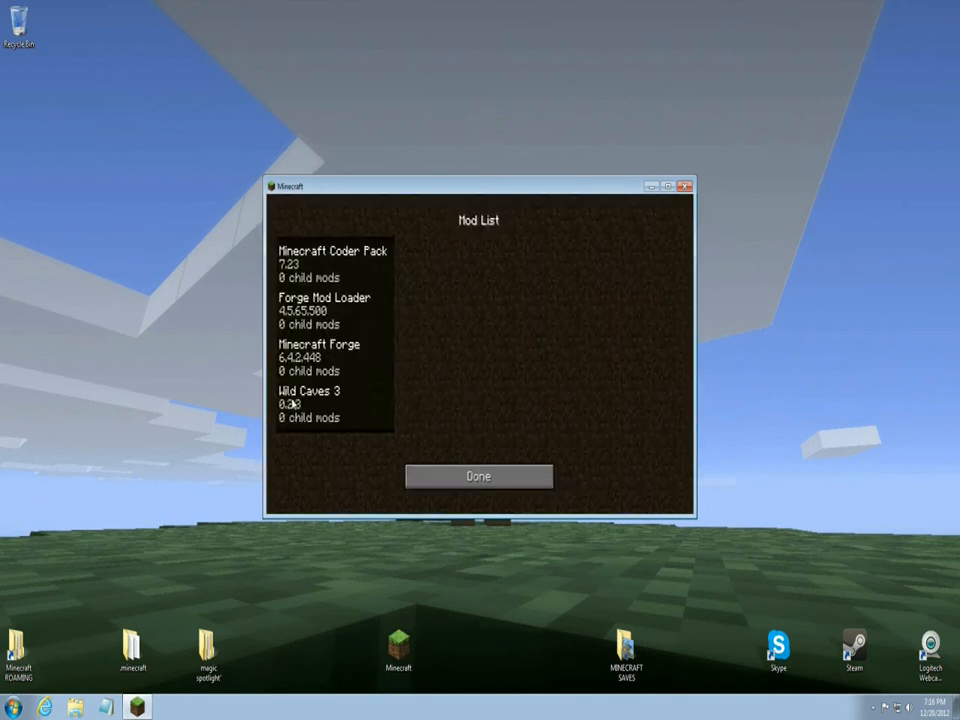
click(478, 476)
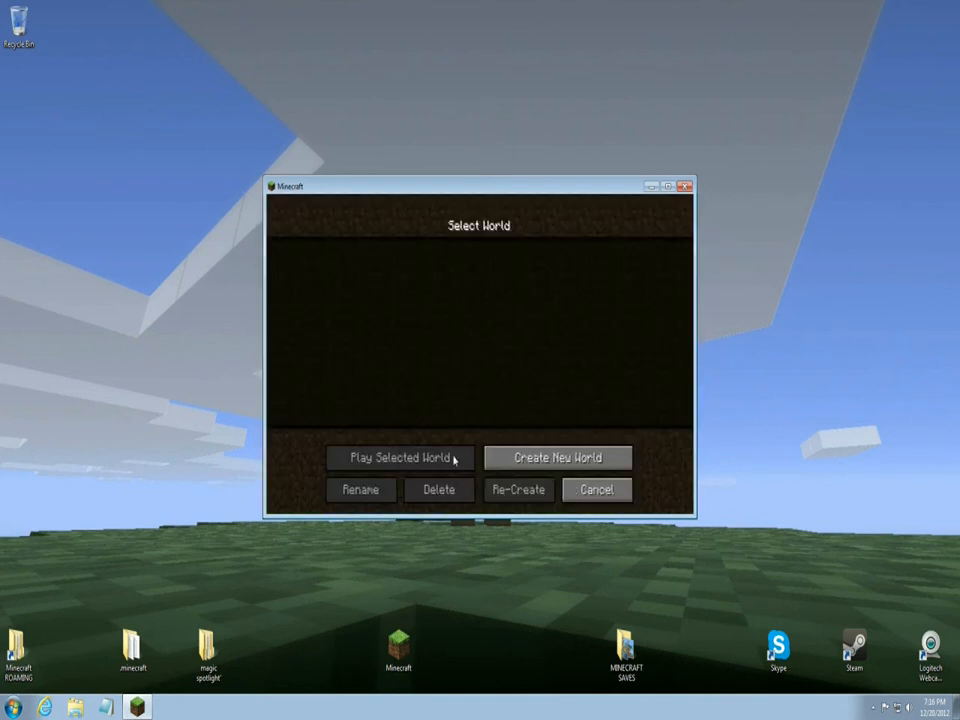
click(400, 456)
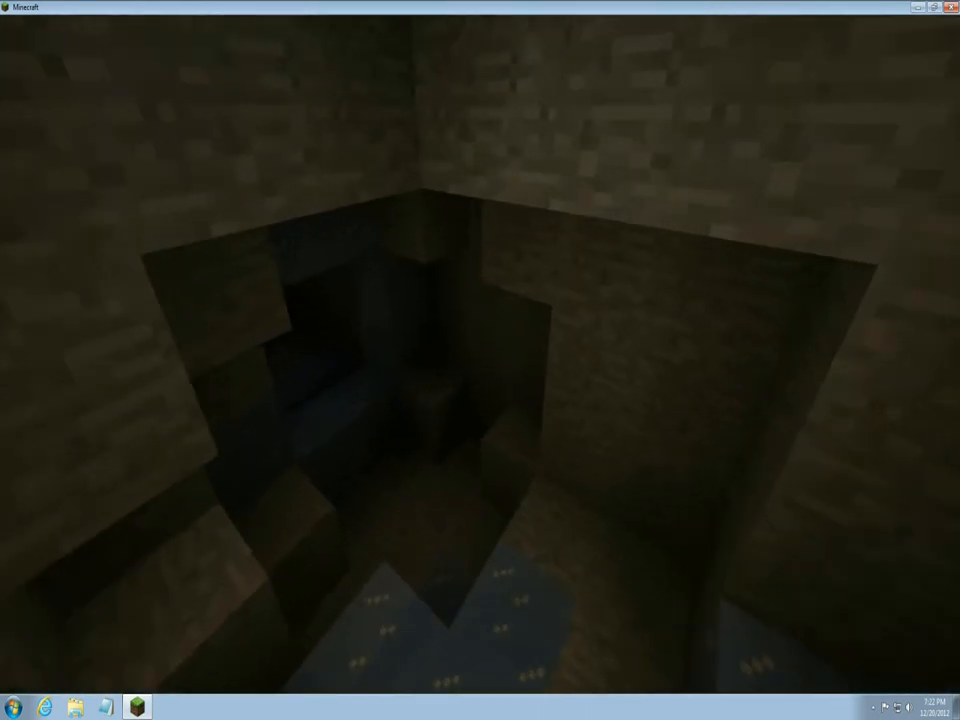
mouse_move(480, 360)
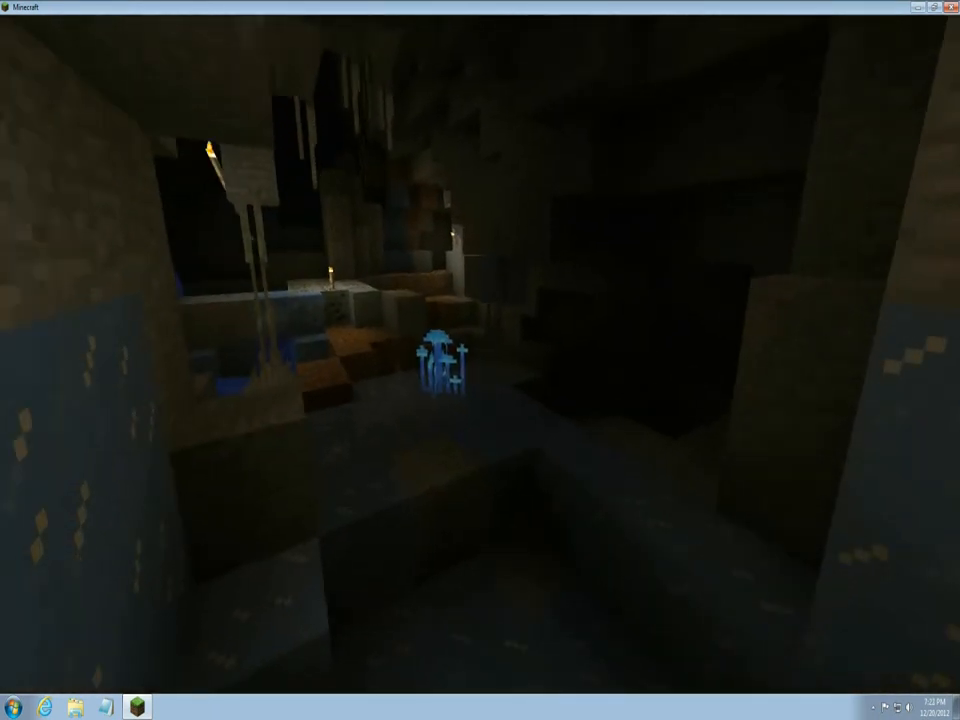